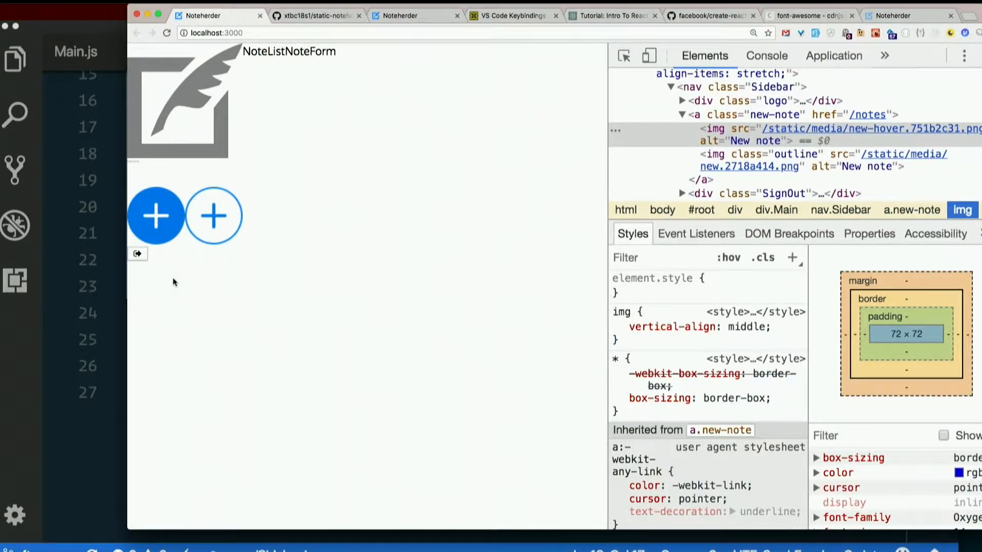
mouse_move(759, 28)
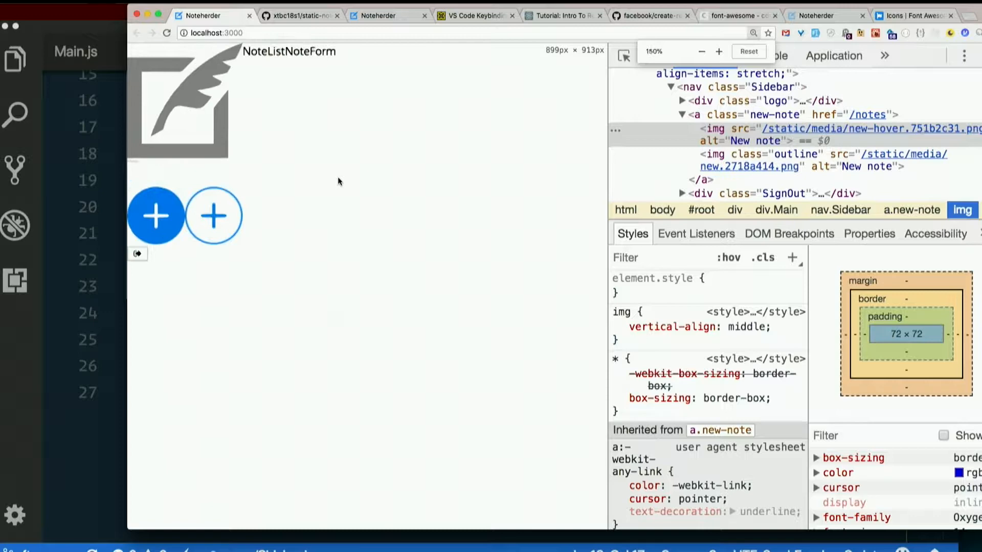
Reset Chrome's zoom on the Noteherder localhost page to 100%
click(720, 51)
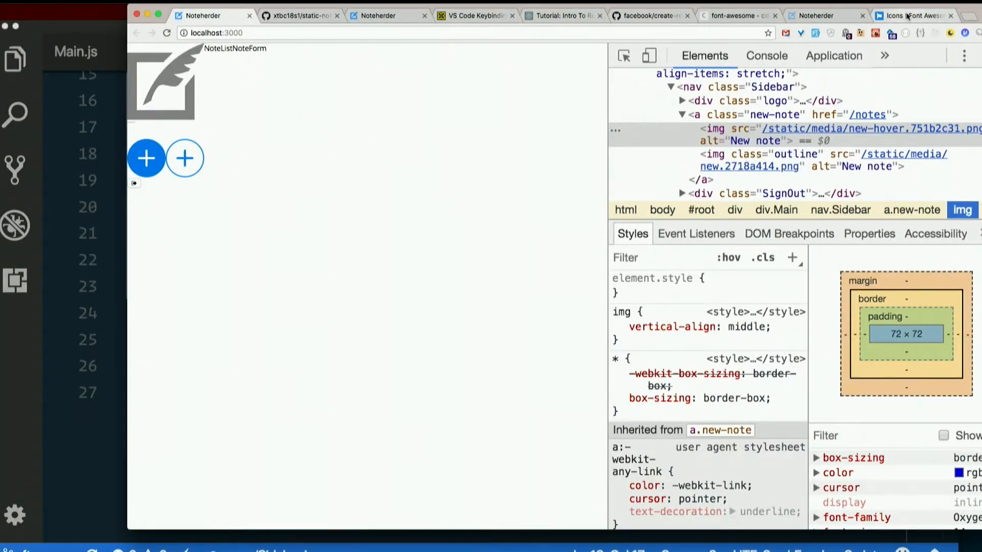
Switch to the 'Icons | Font Awesome' tab showing fontawesome.com version 5.0.13
click(920, 15)
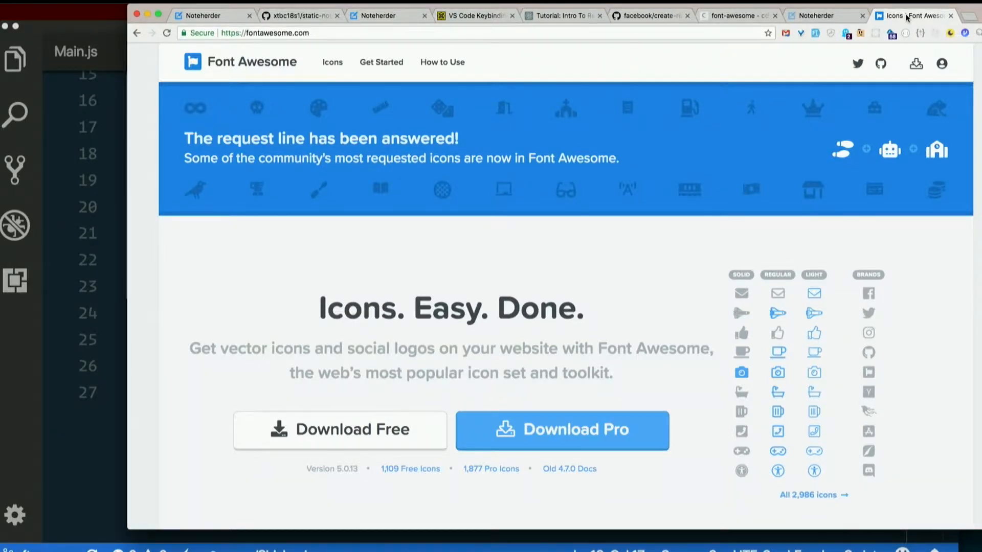
mouse_move(839, 130)
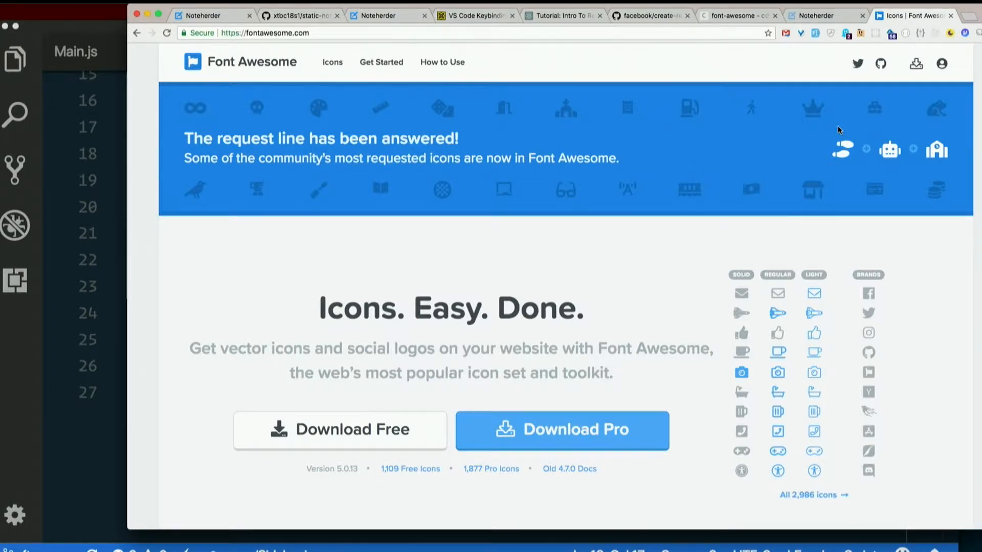
mouse_move(176, 427)
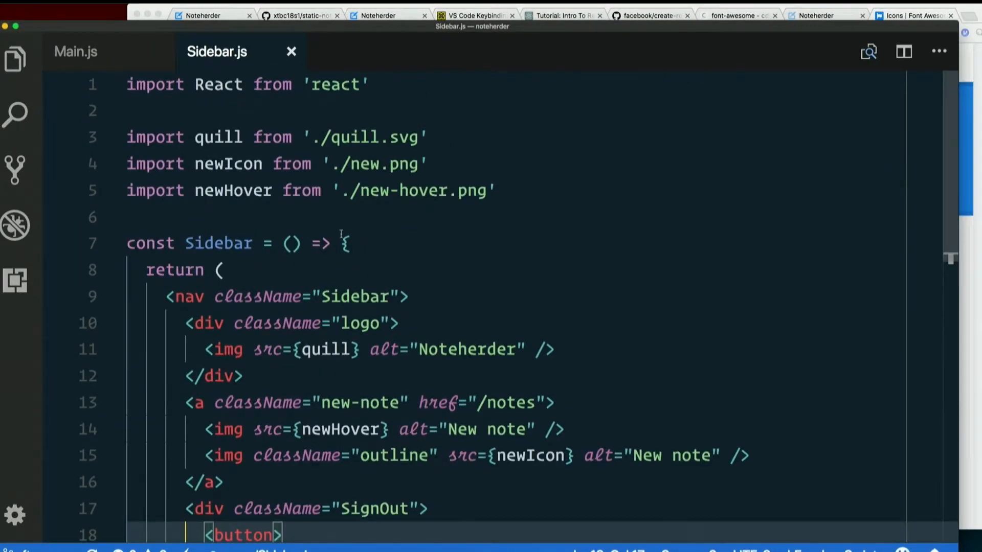
Quick-open App.css by searching 'app' to view its Font Awesome 4.7.0 import
text(app)
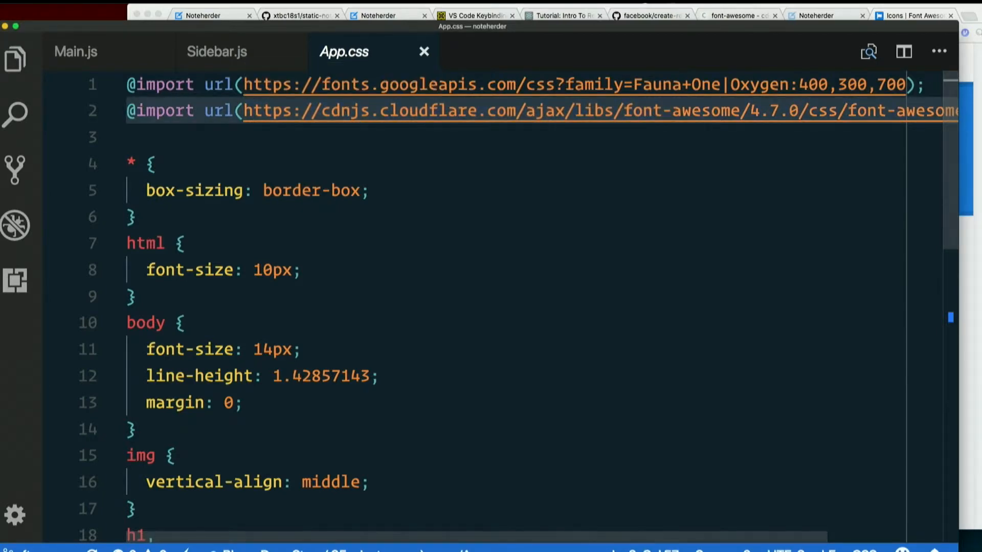
Replace the cdnjs search with 'font' to find the font-awesome 4.7.0 stylesheet link
click(739, 15)
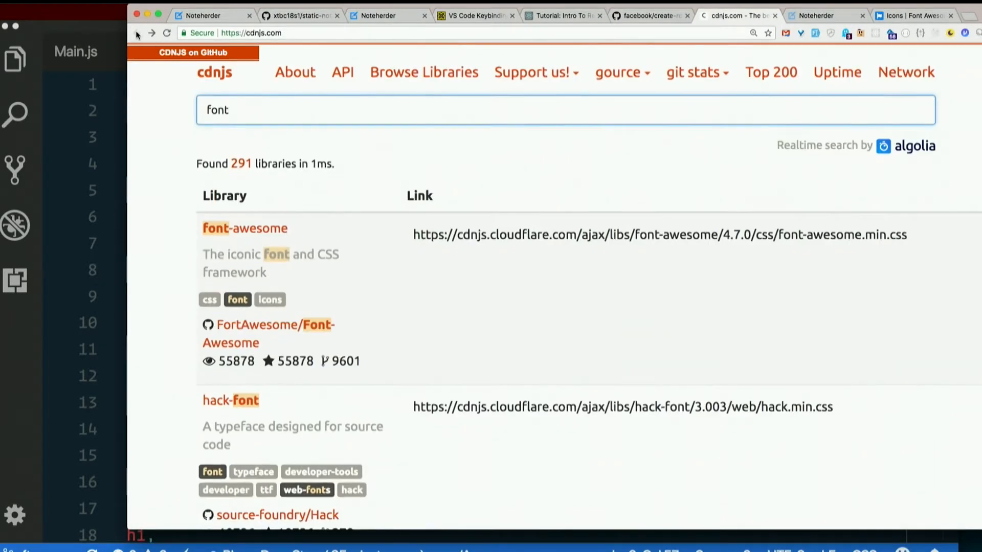
triple_click(217, 109)
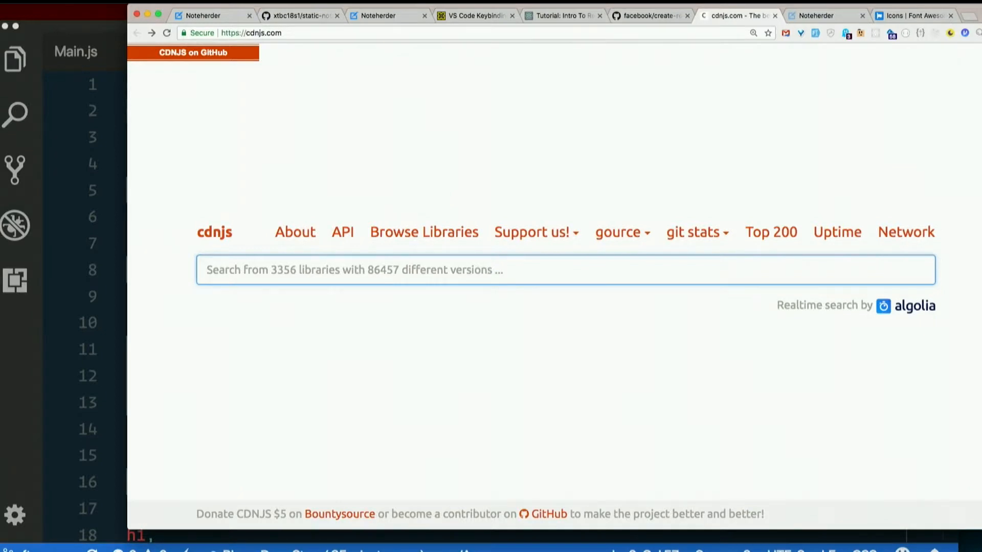
text(font-awesome/4.7.0/css/font-awesome)
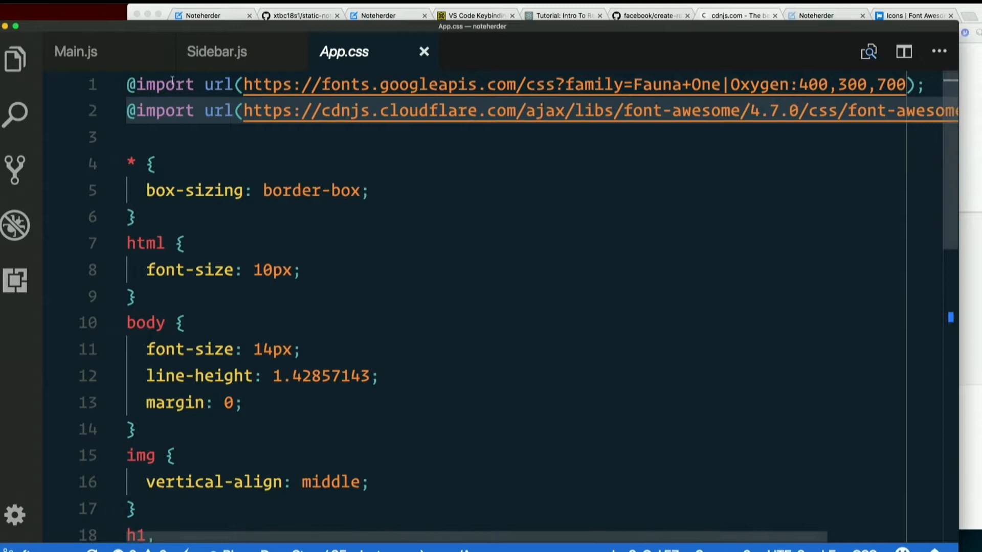
mouse_move(388, 111)
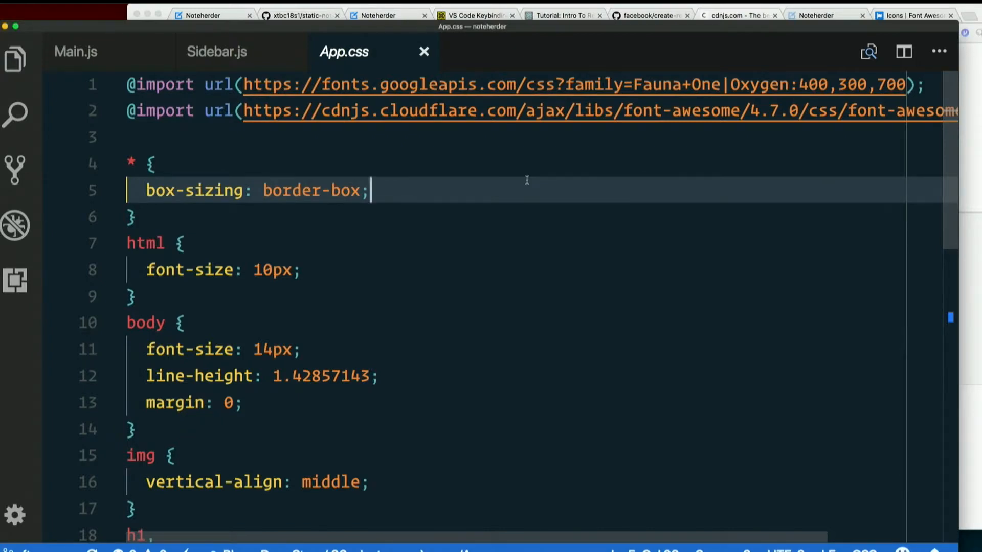
Locate and select the 'fa' and 'fa-sign-out' classes on Sidebar.js's sign-out button
click(76, 51)
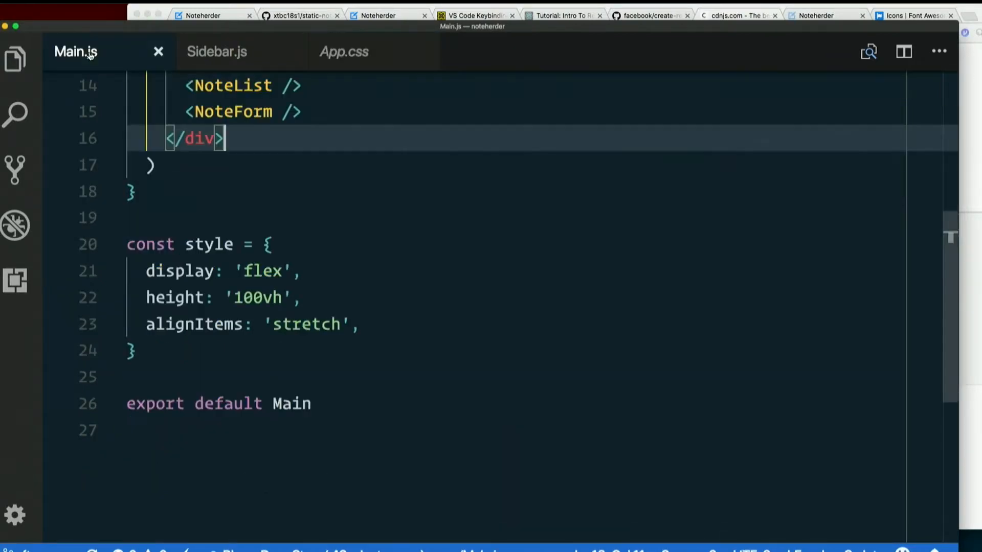
mouse_move(231, 86)
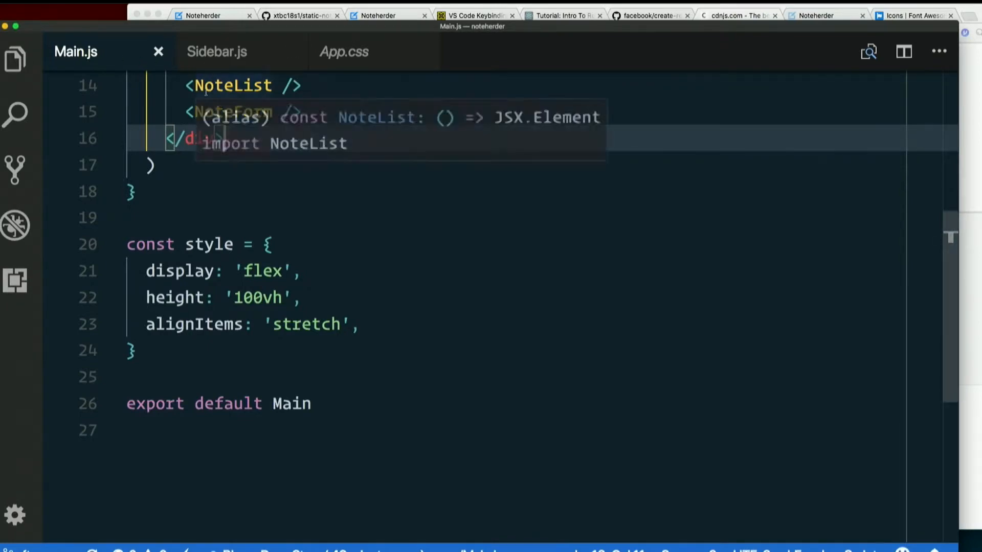
click(217, 51)
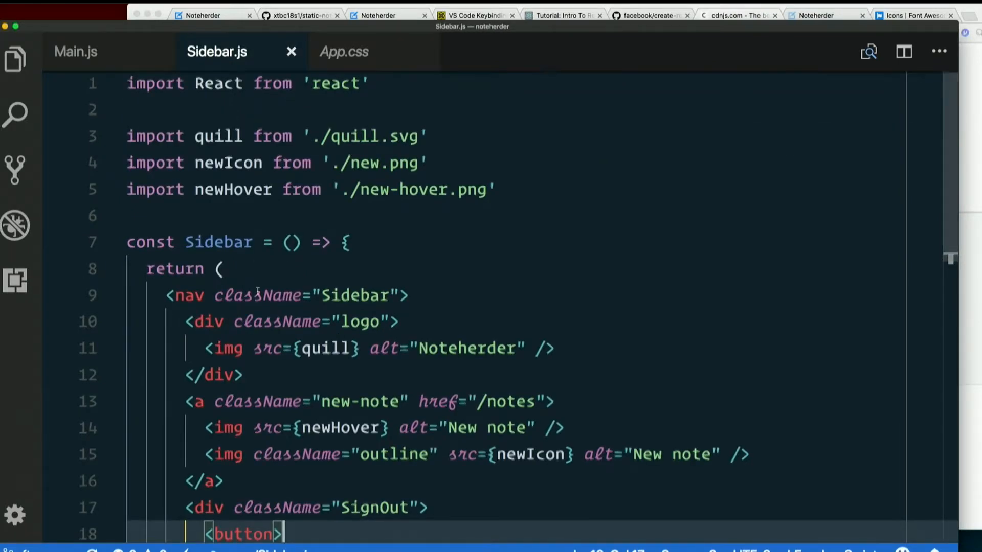
scroll(down, 3)
text(<i className="fa fa-sign-out"></i>)
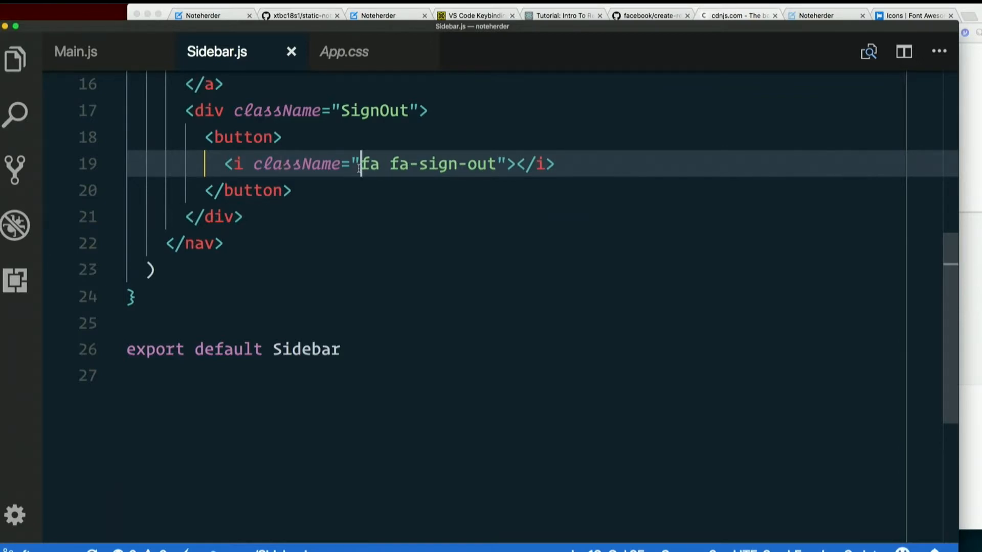
double_click(369, 164)
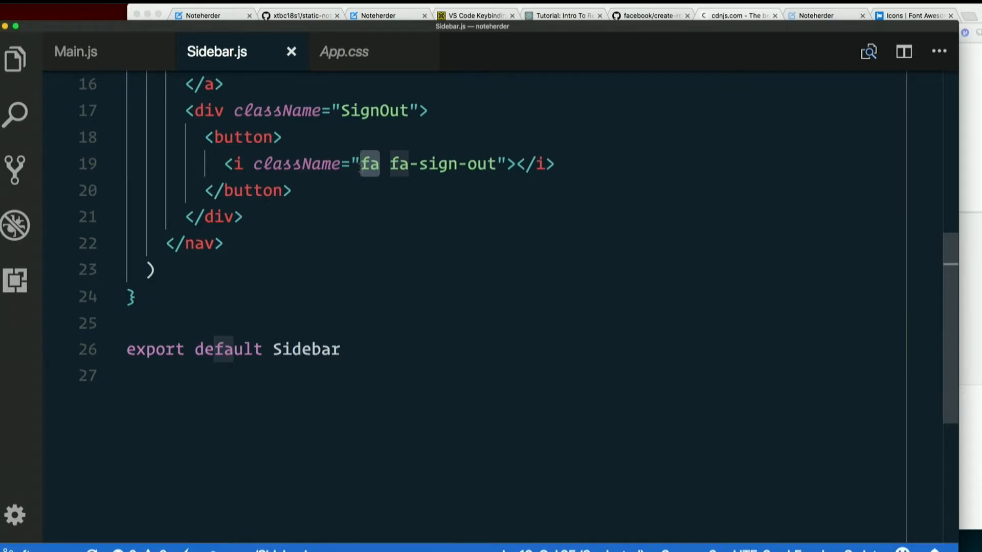
double_click(426, 163)
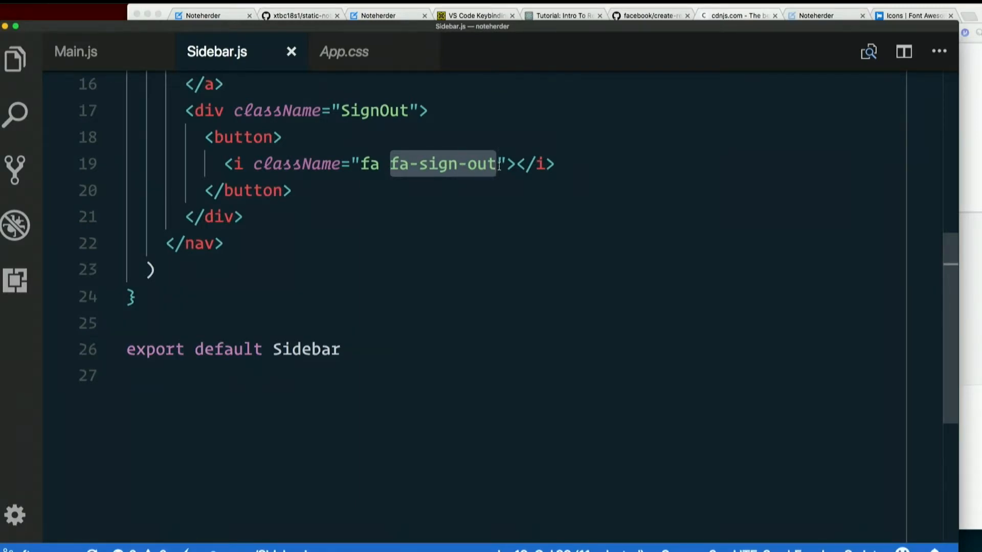
click(912, 15)
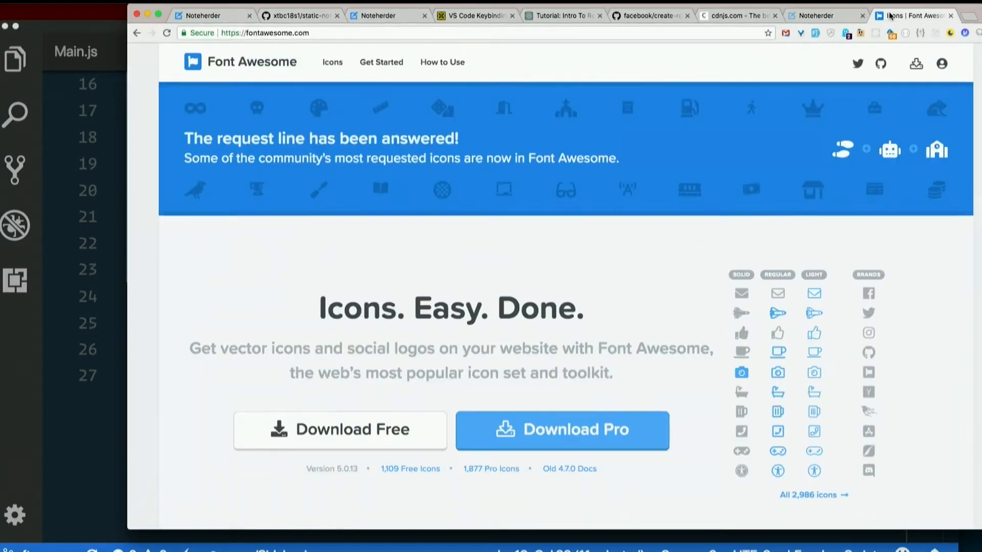
Check Font Awesome's getting-started page for the free CDN stylesheet link
scroll(down, 3)
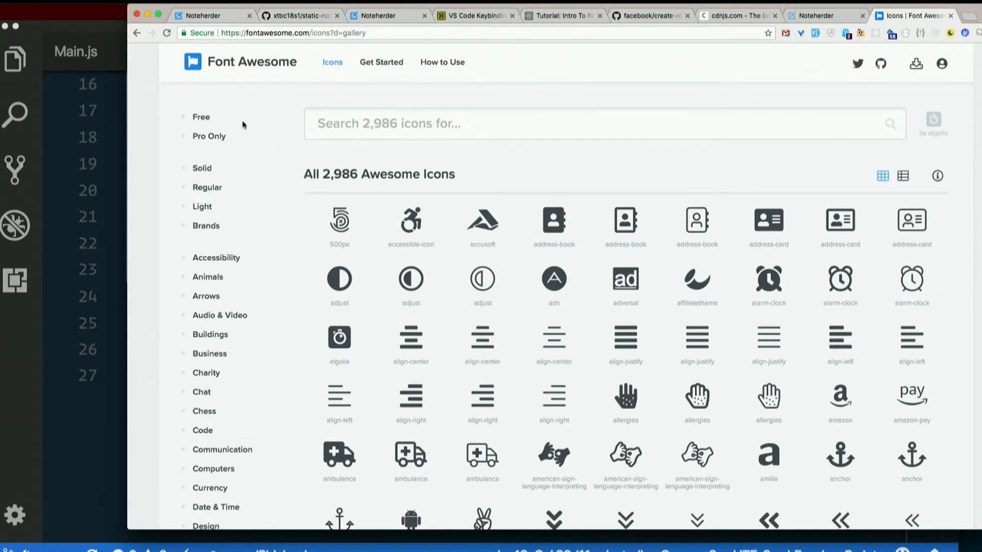
click(201, 116)
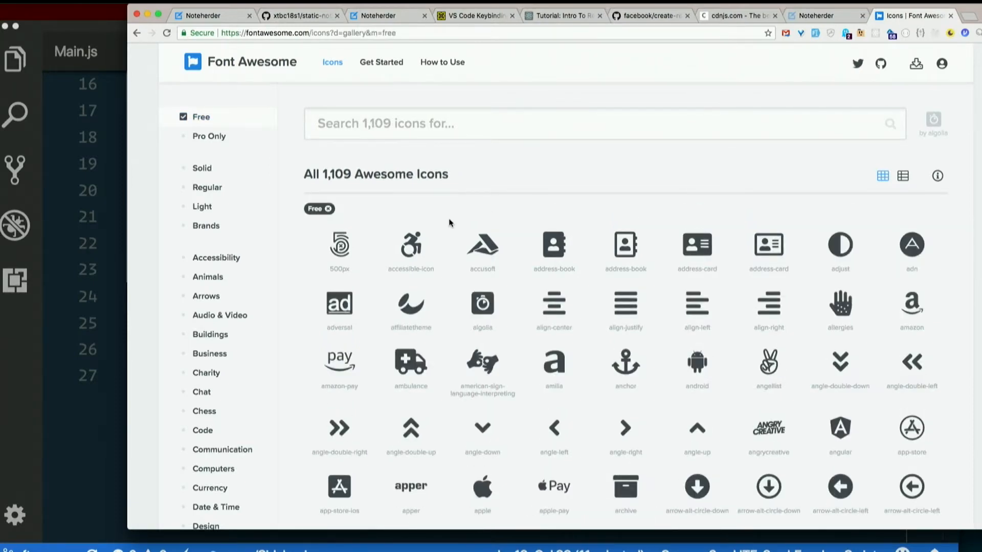
click(381, 62)
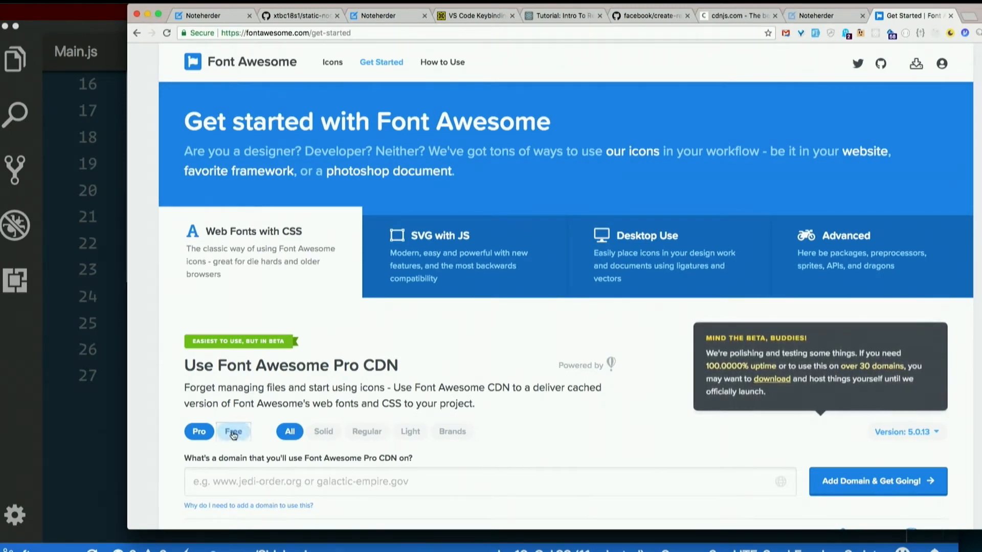
click(233, 430)
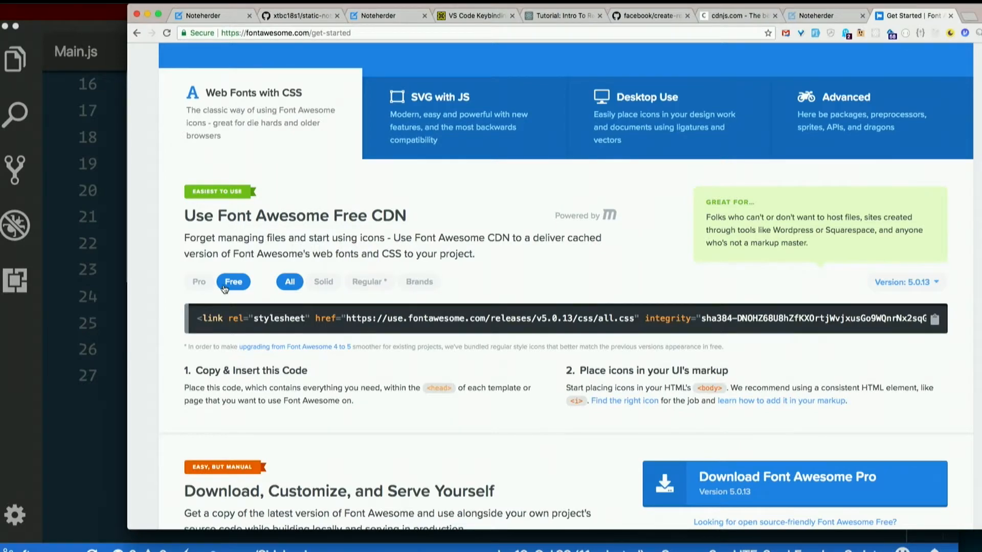
mouse_move(97, 315)
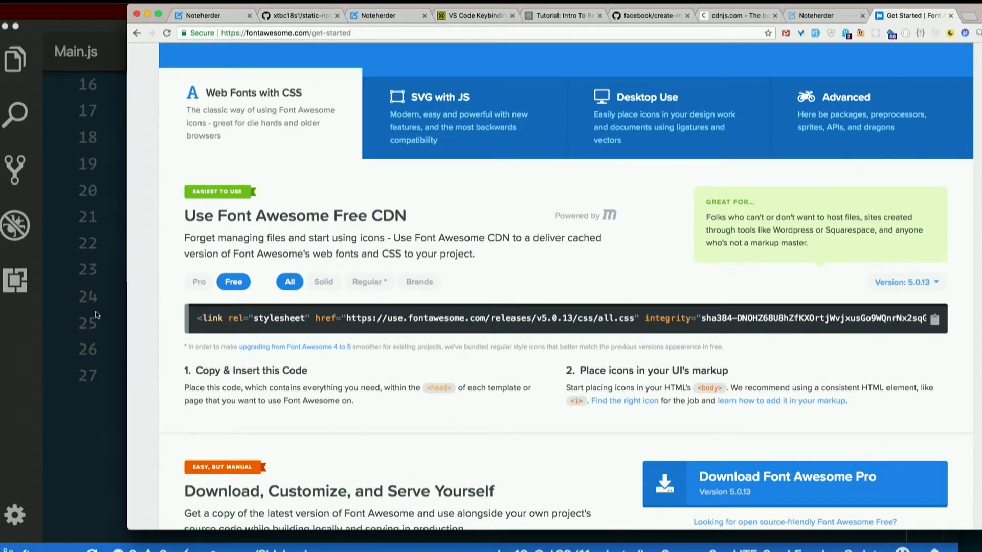
scroll(up, 3)
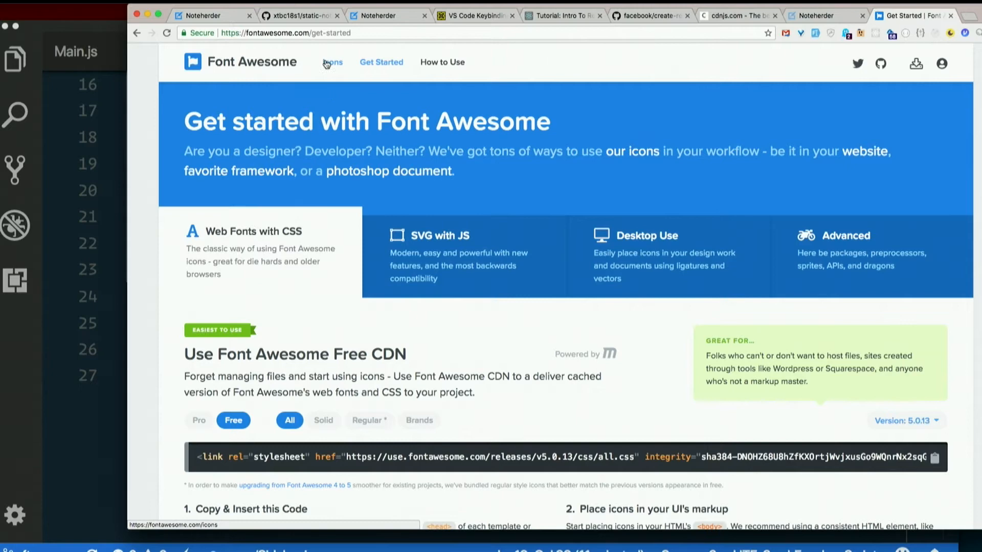
Filter the icon gallery to the 1,877 Pro-only icons, then back to 1,109 free icons
click(332, 62)
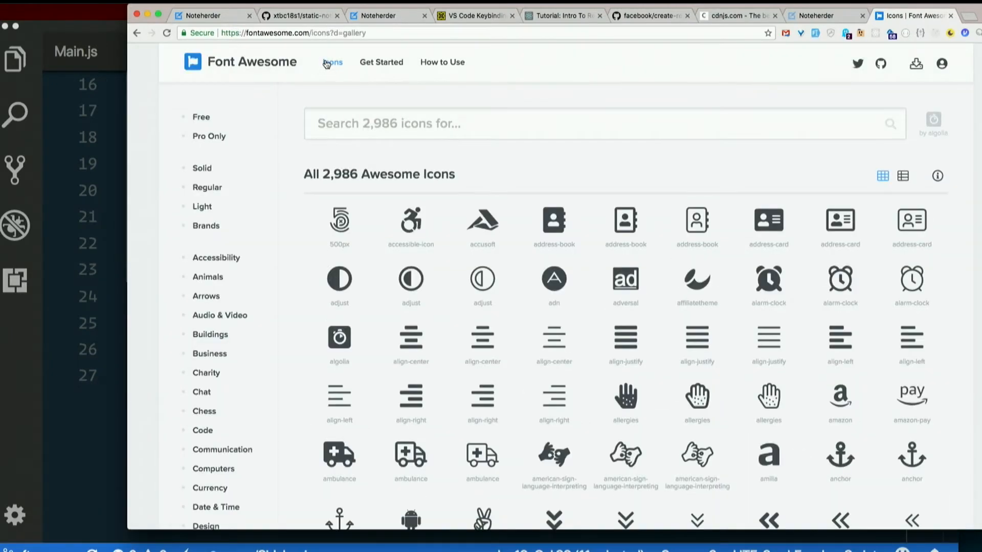
click(201, 117)
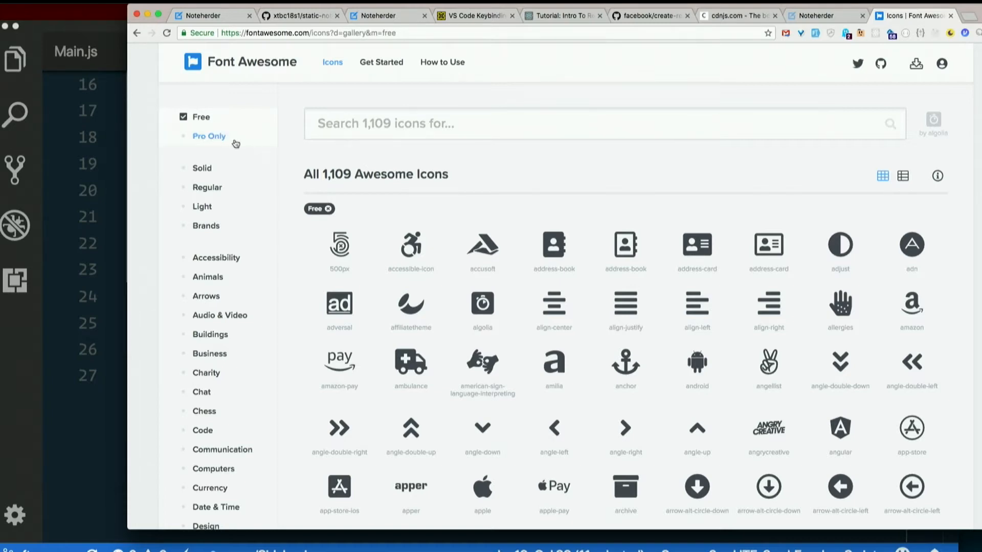
click(209, 136)
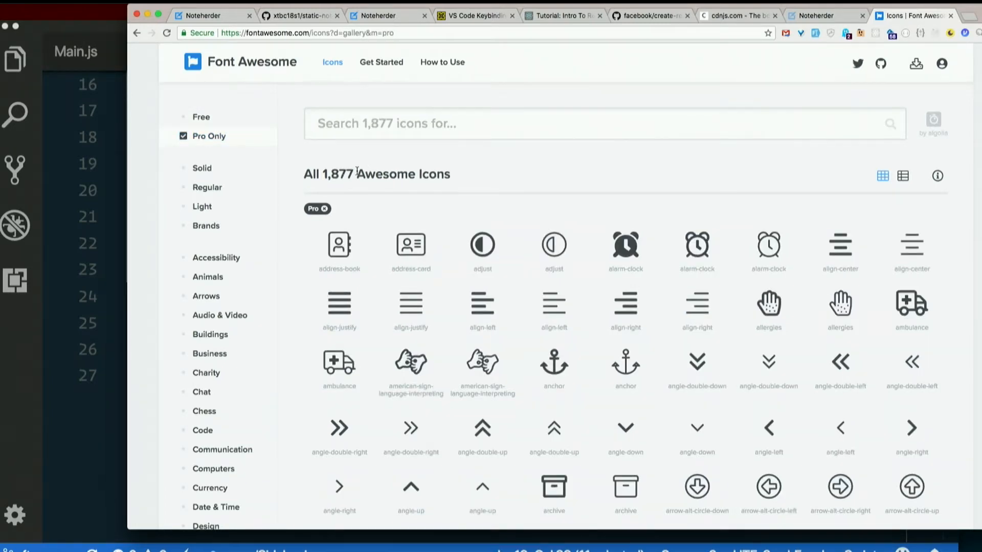
click(201, 116)
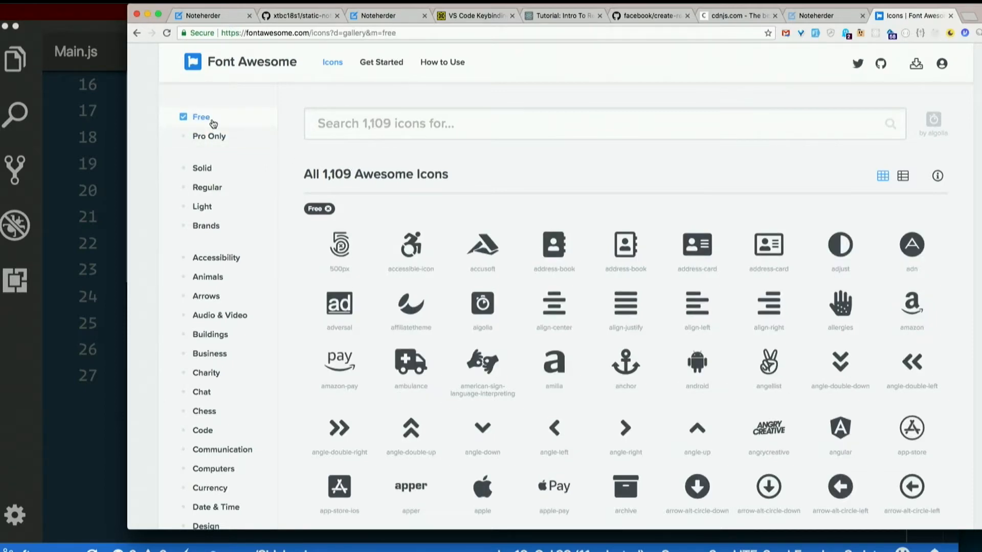
mouse_move(209, 136)
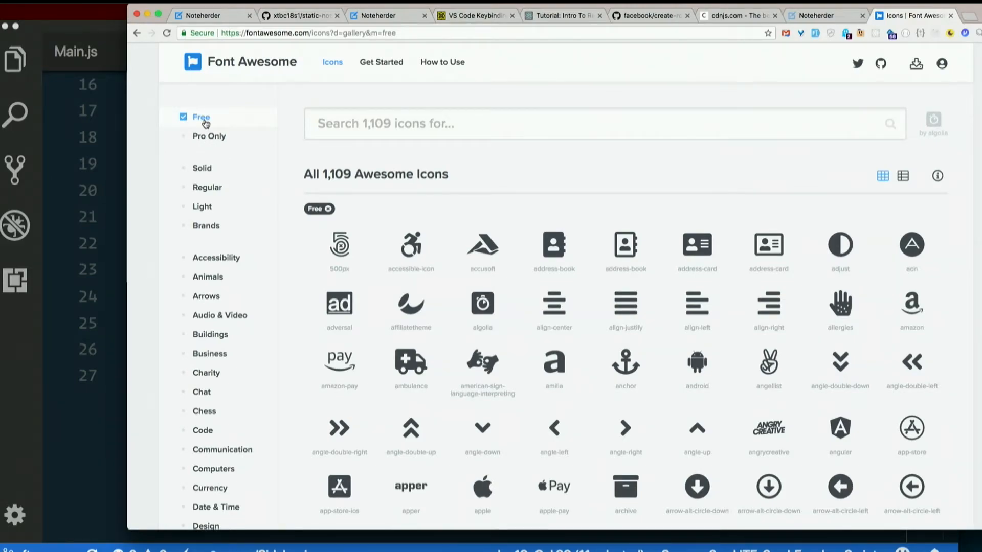
scroll(down, 3)
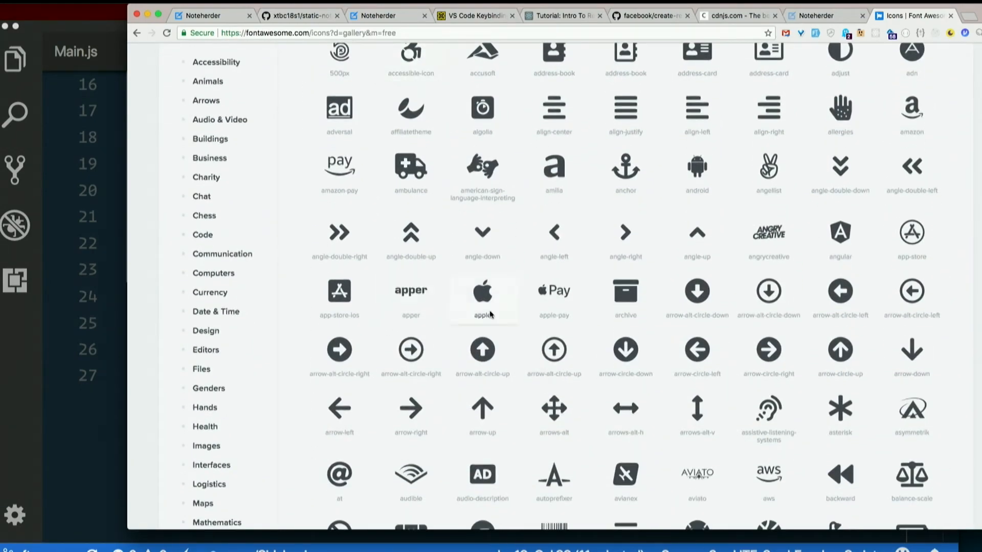
mouse_move(411, 291)
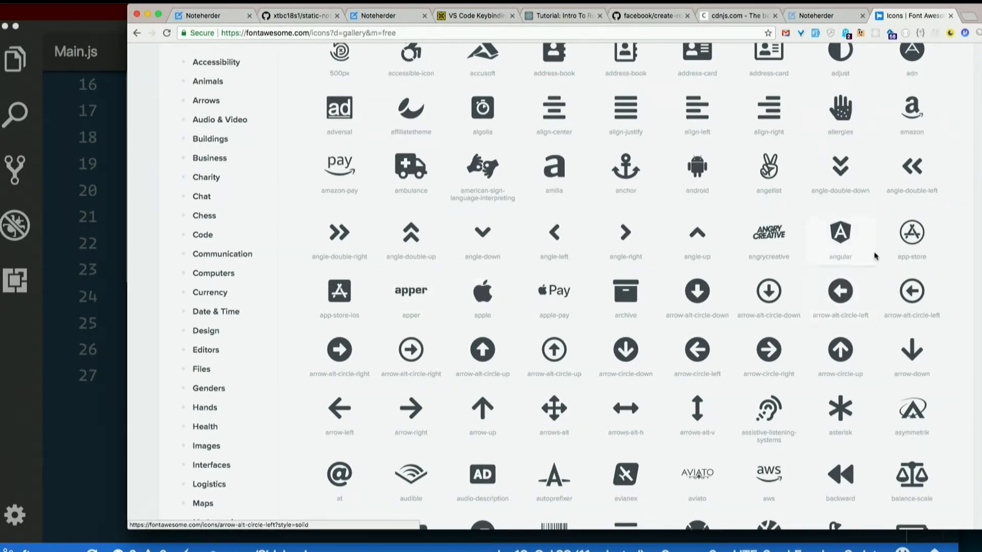
mouse_move(696, 170)
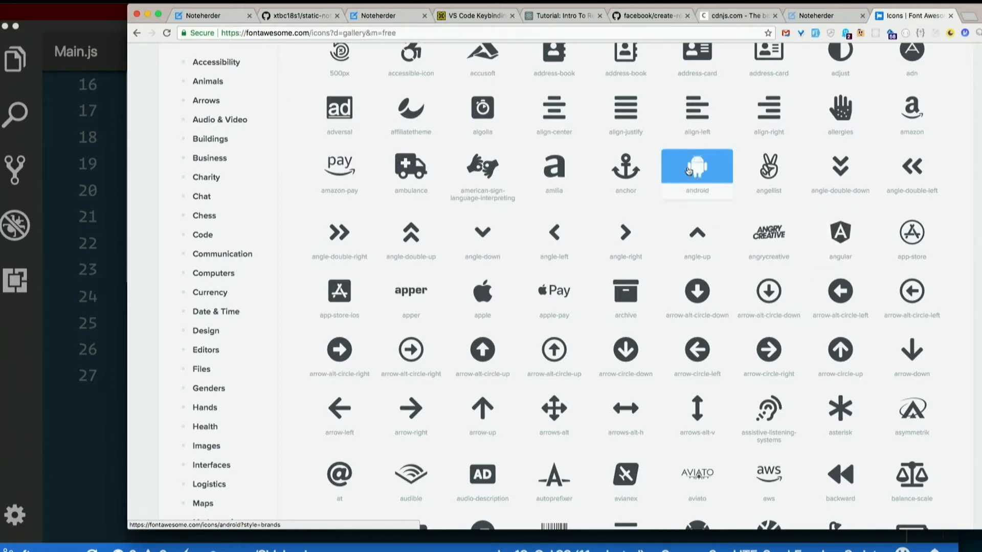
mouse_move(482, 290)
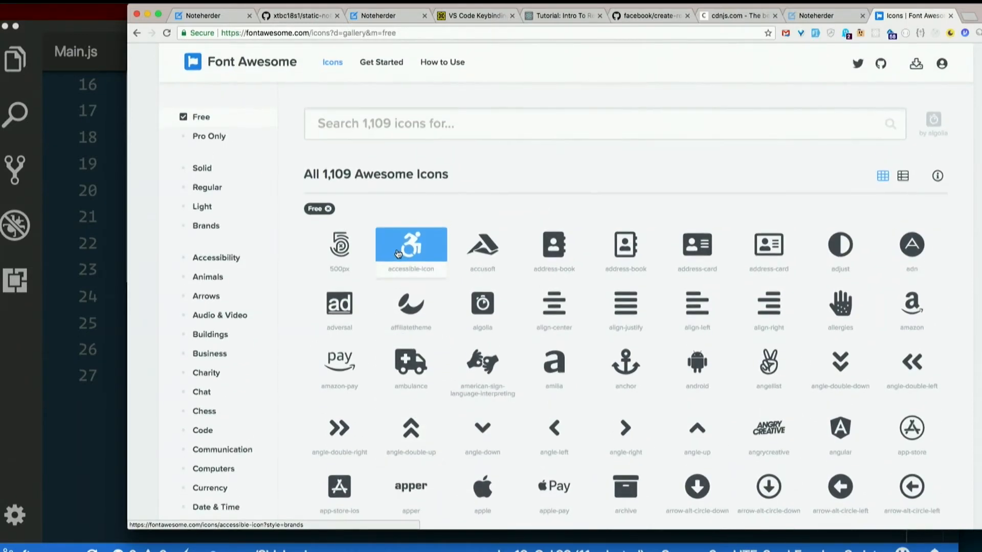
mouse_move(625, 362)
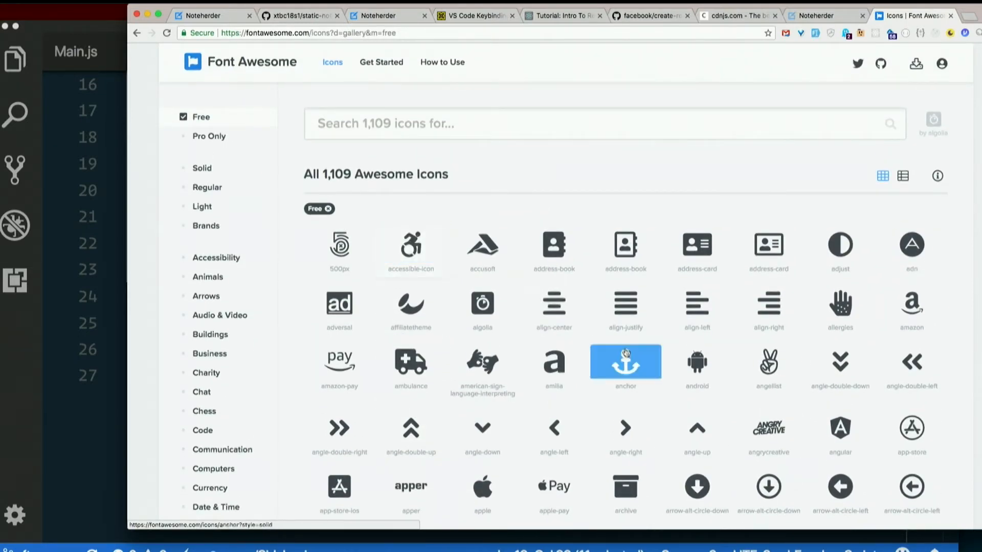
mouse_move(554, 303)
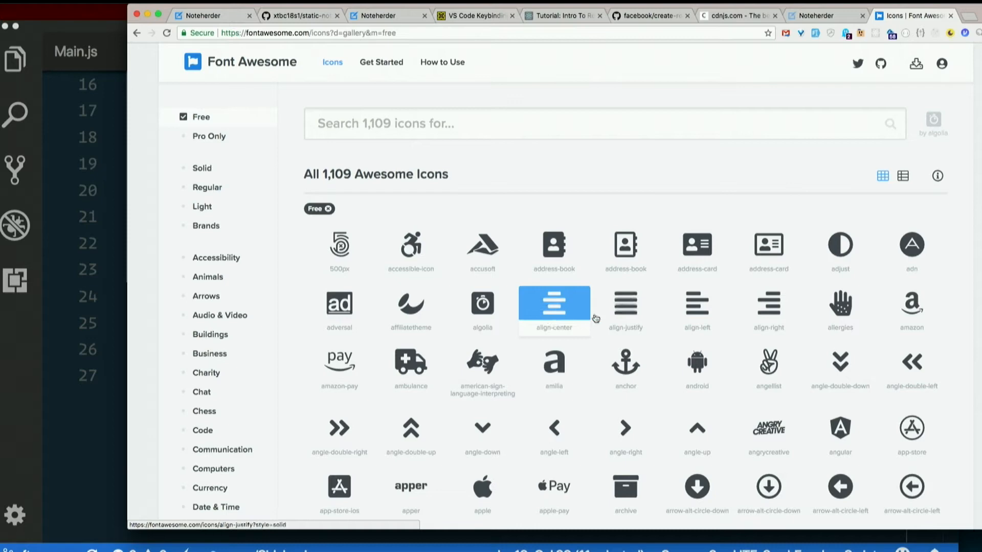
mouse_move(768, 307)
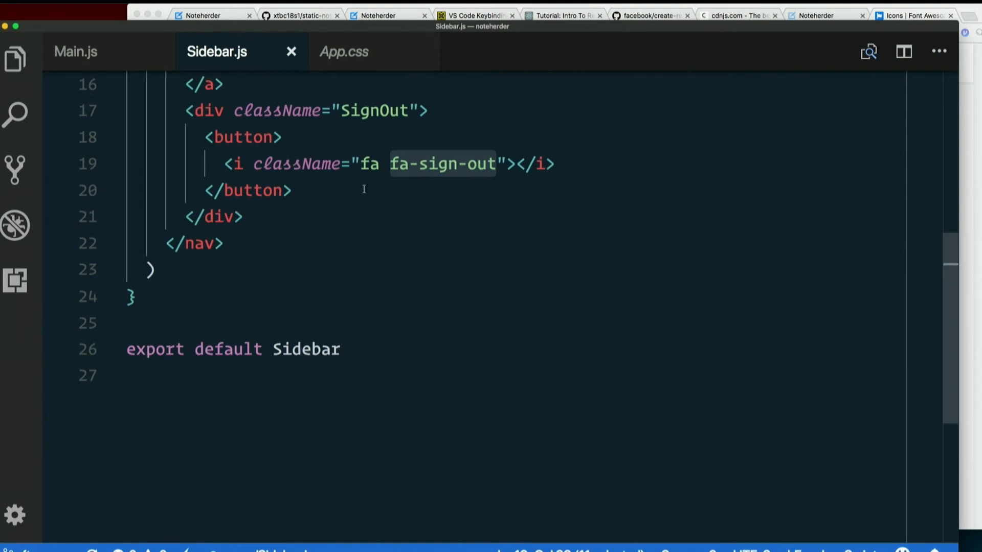
Search the free icon gallery for 'sign-out', leaving only sign-out-alt
click(912, 15)
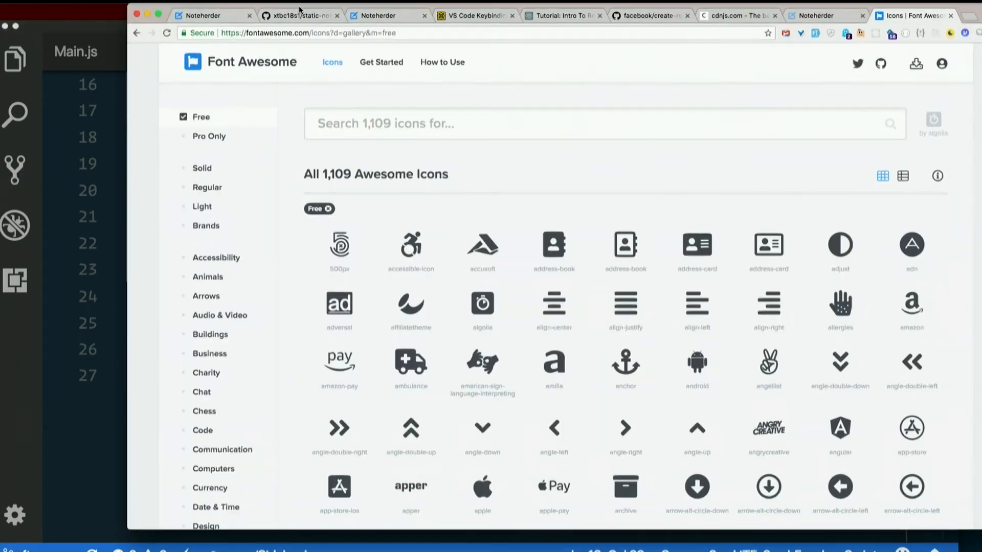
click(602, 123)
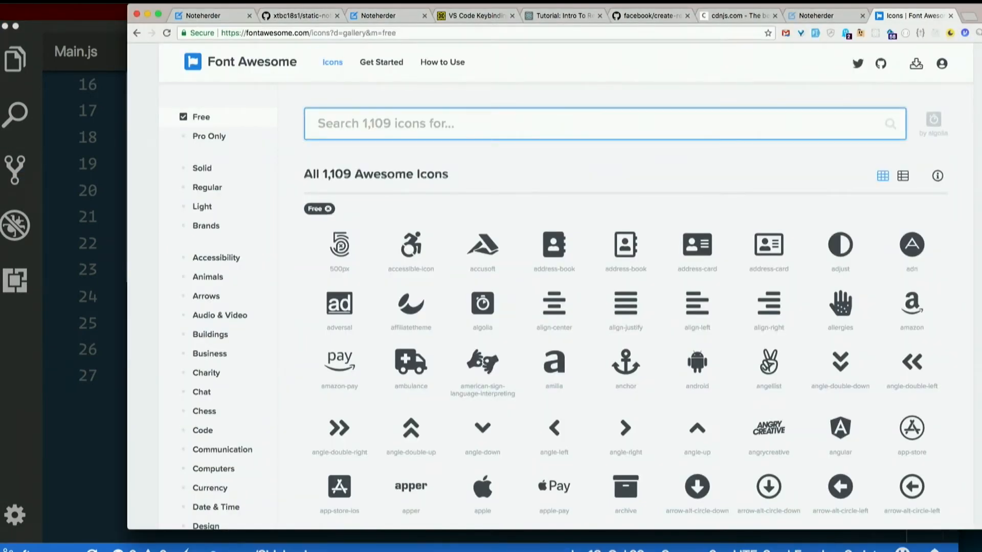
text(sign)
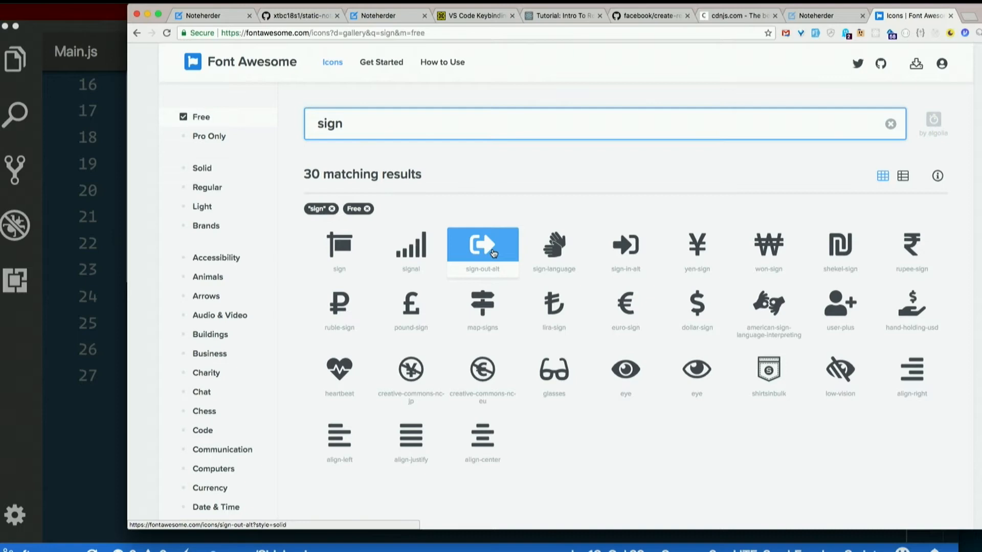
mouse_move(625, 246)
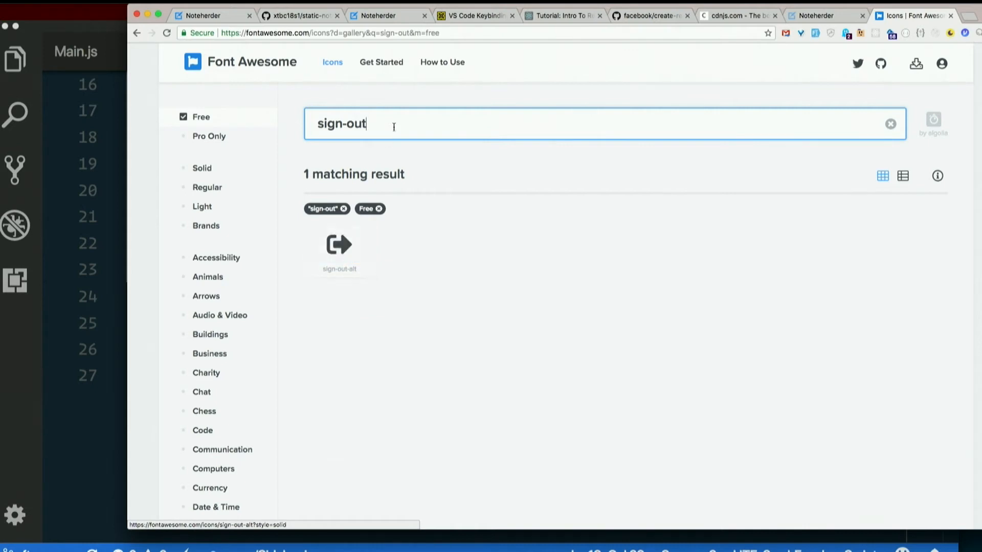
click(183, 136)
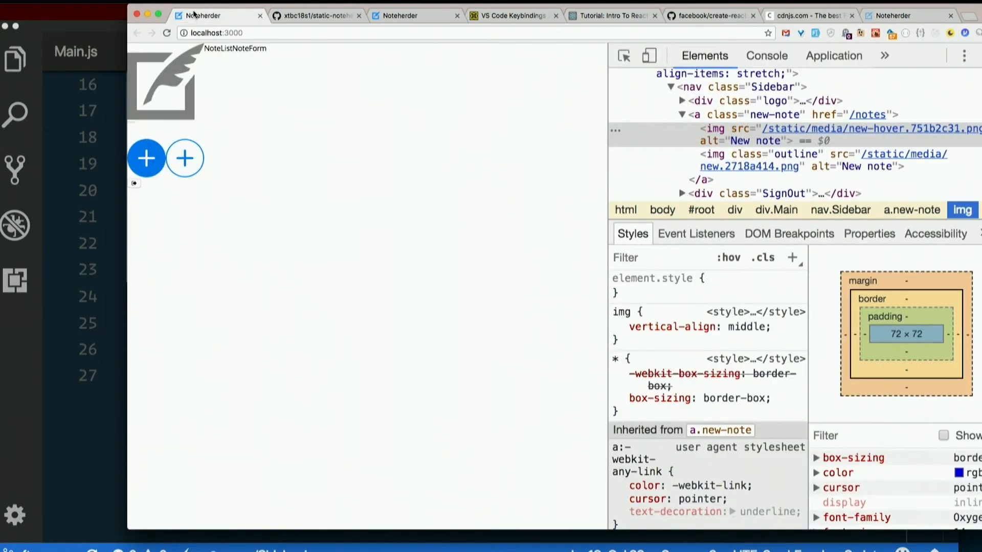
mouse_move(114, 37)
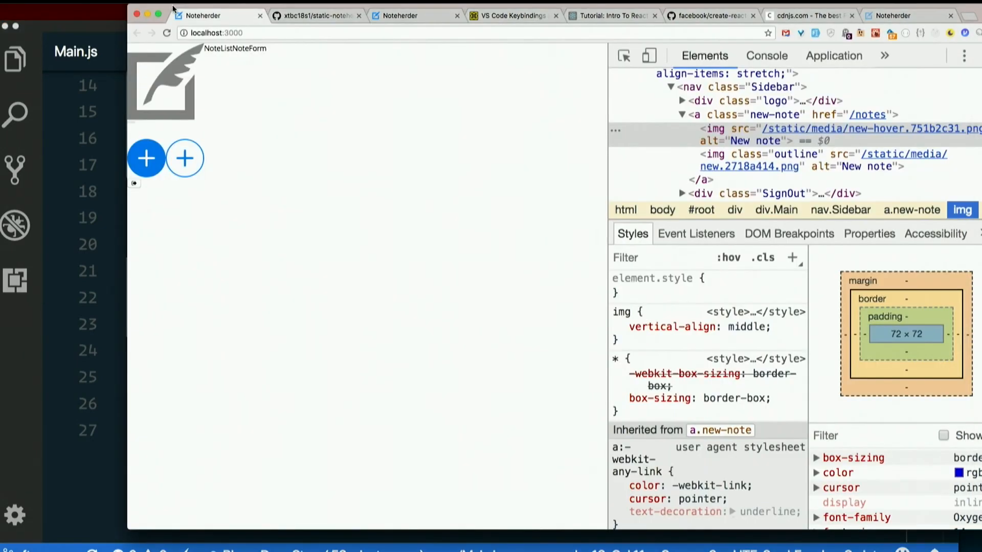
mouse_move(134, 187)
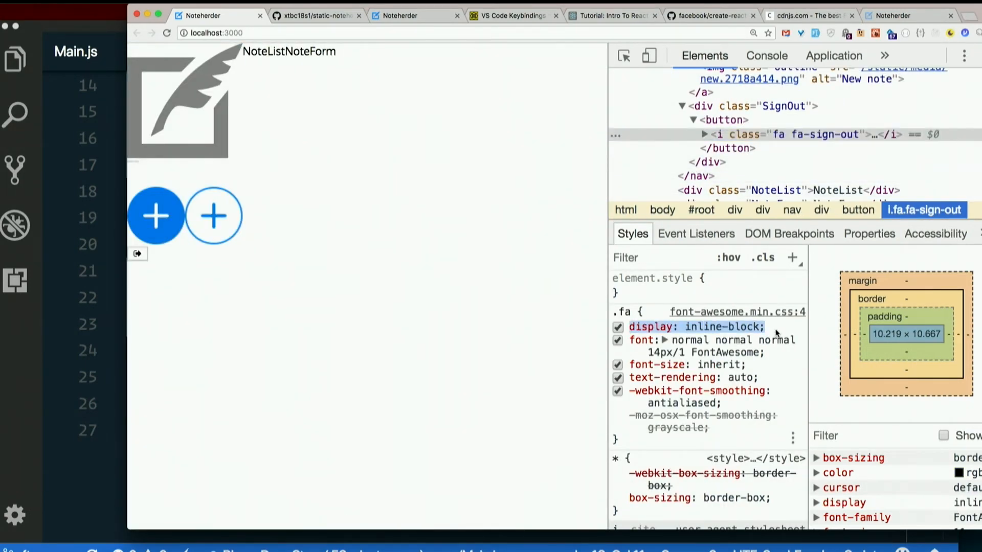
Highlight the .fa inline-block display declaration on the i.fa.fa-sign-out element
double_click(725, 352)
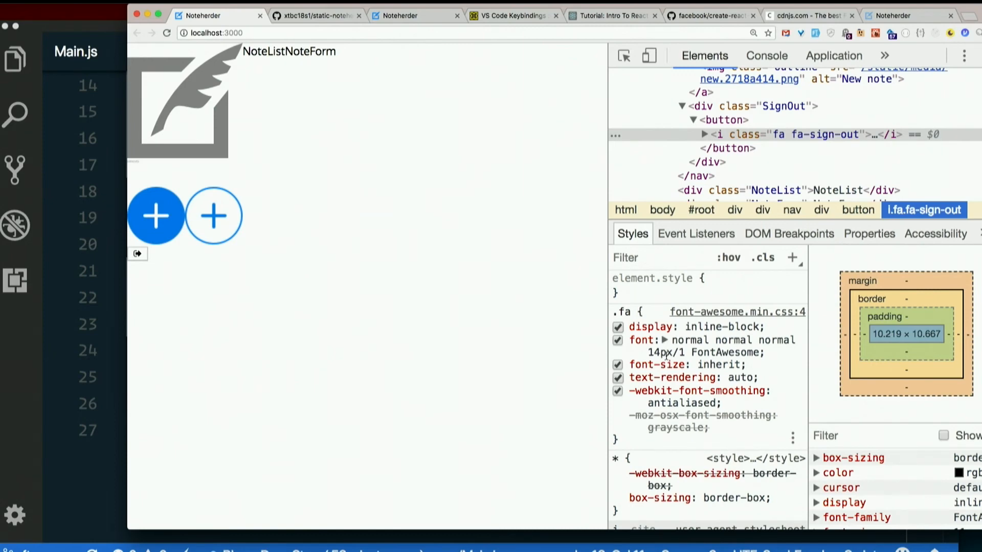
mouse_move(812, 140)
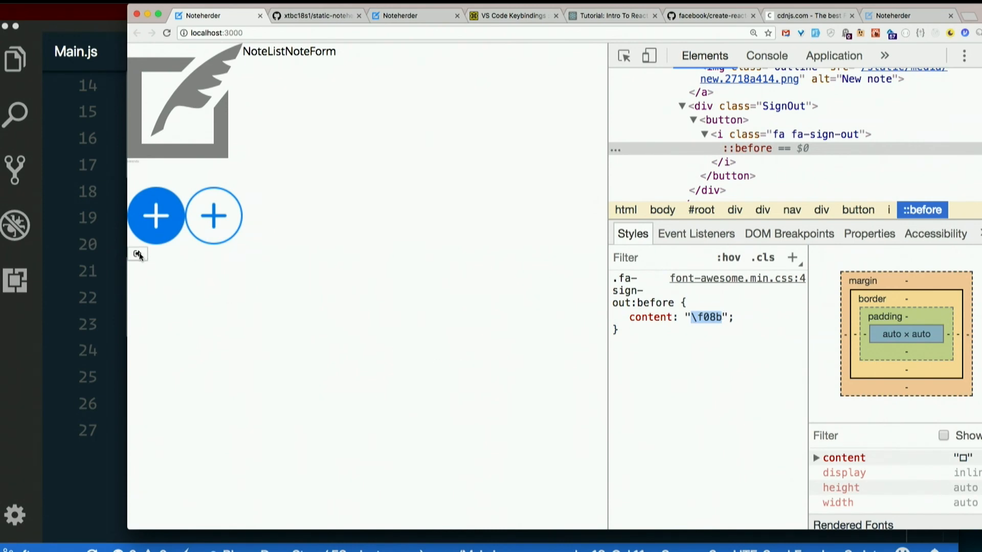
Highlight the \f08b content value on the icon's ::before pseudo-element
click(706, 317)
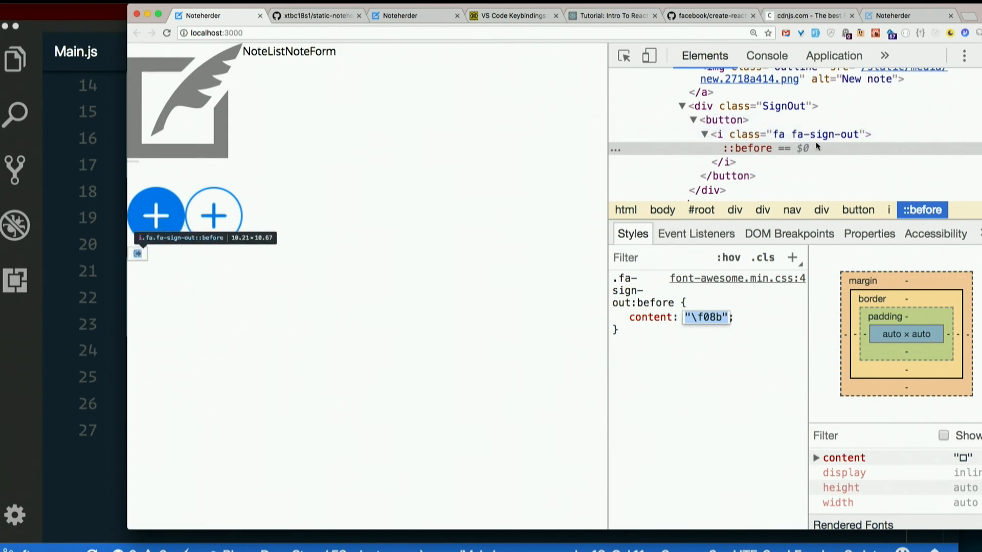
mouse_move(821, 141)
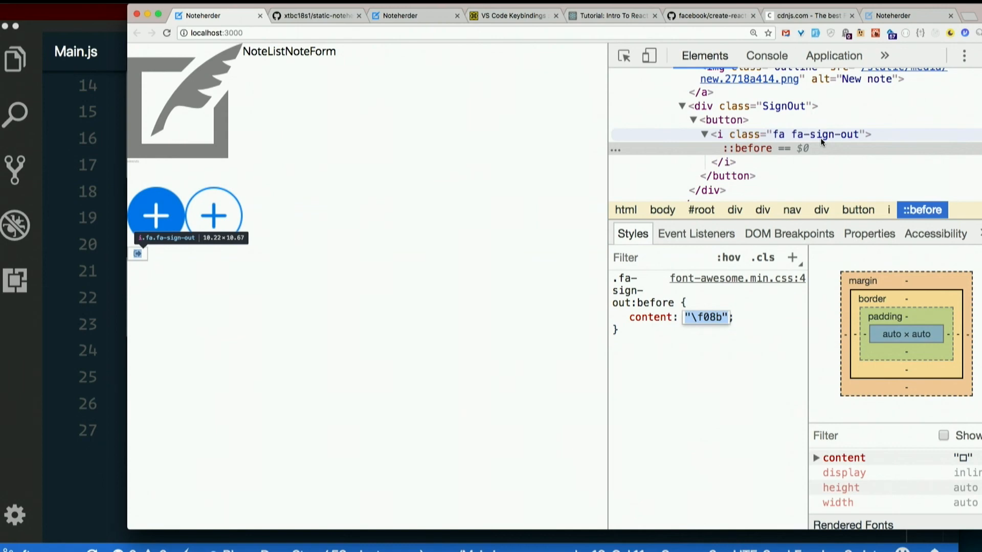
mouse_move(535, 161)
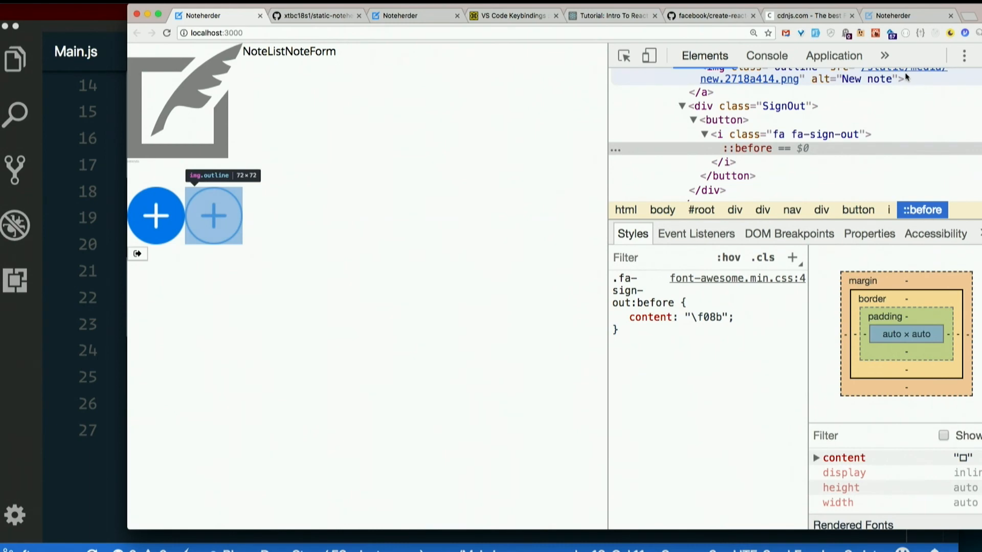
mouse_move(903, 78)
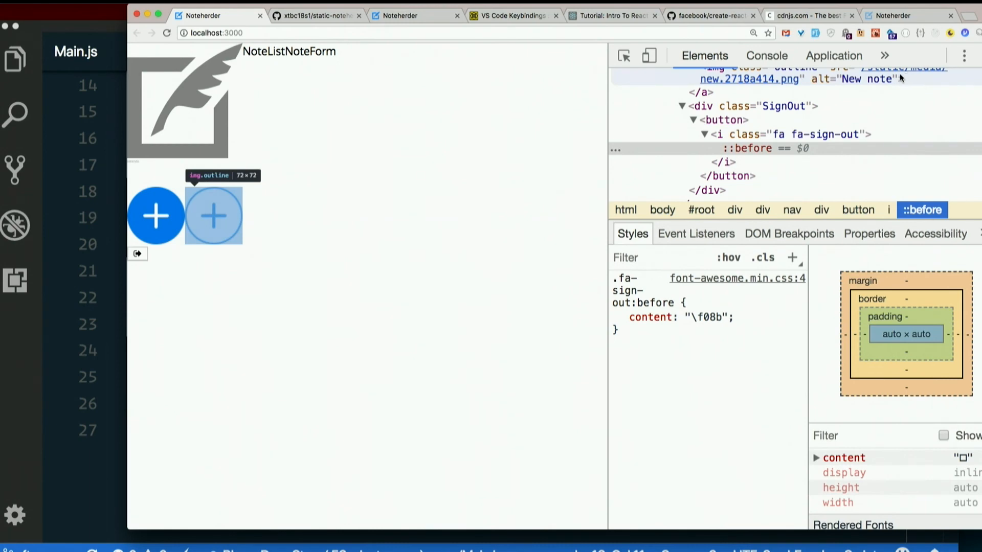